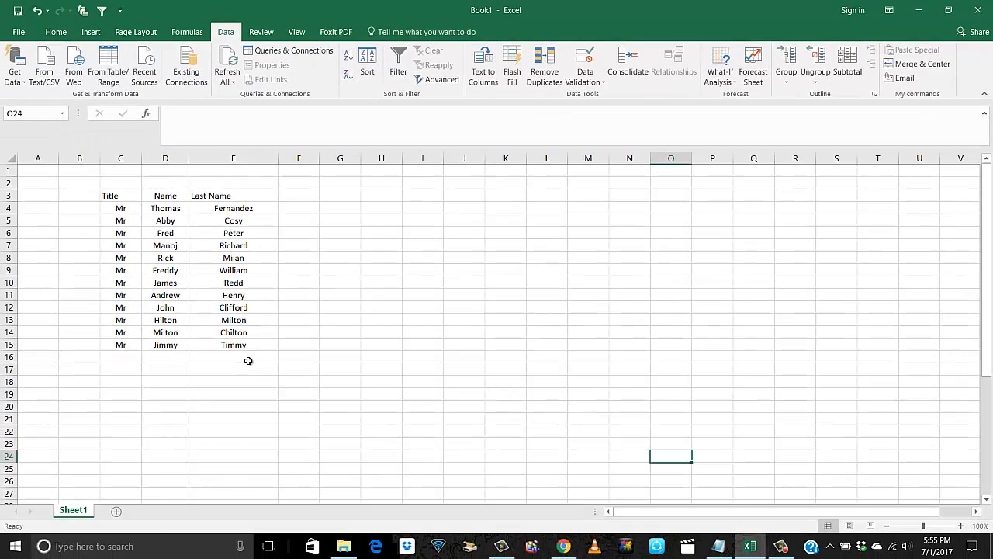
Step: Write a 'Concatenate -' heading in the Notepad notes file
left_click(233, 369)
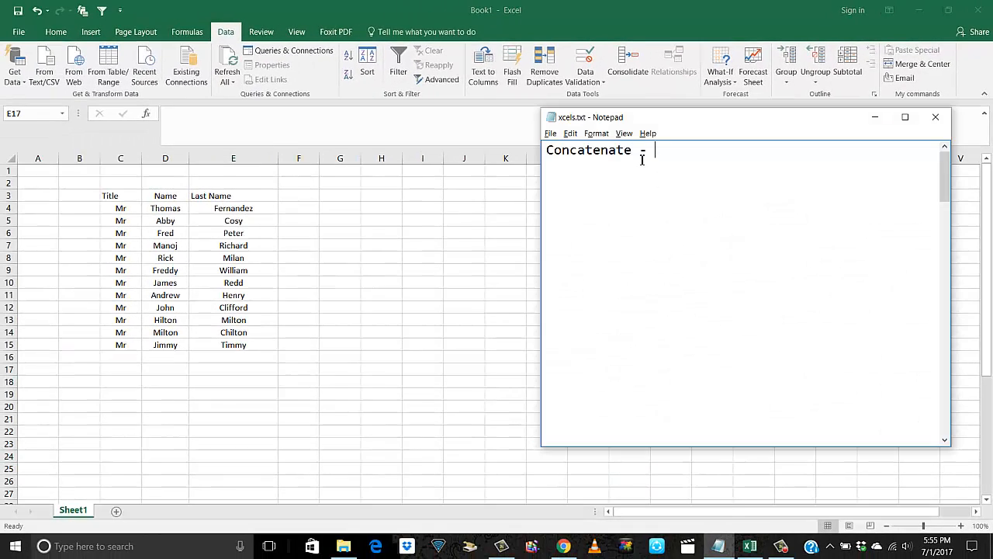
type("jo")
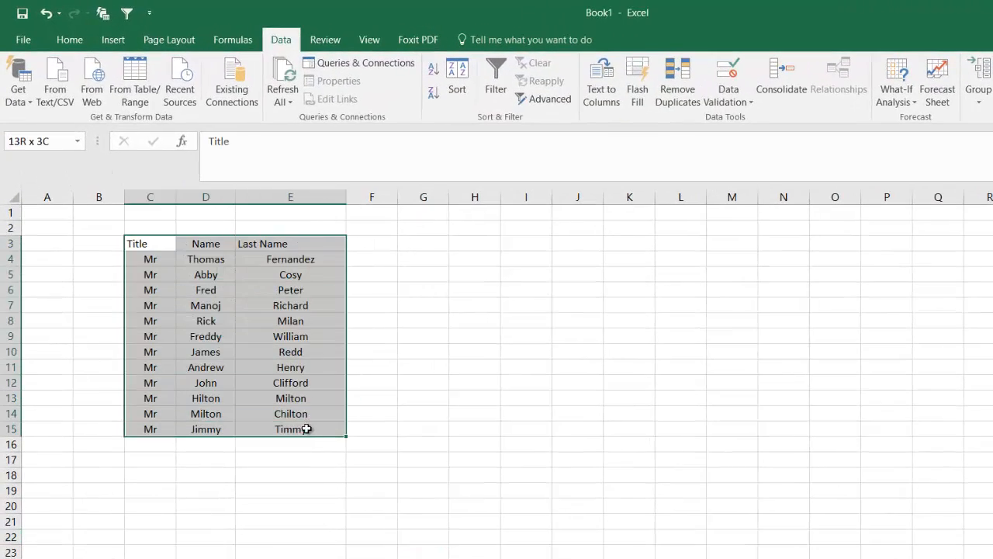
left_click(69, 40)
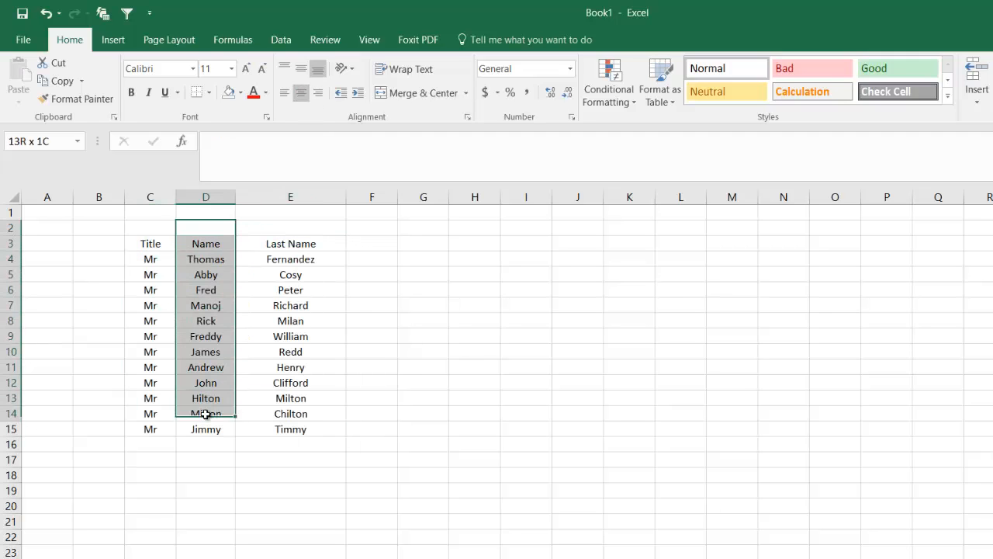
left_click(423, 413)
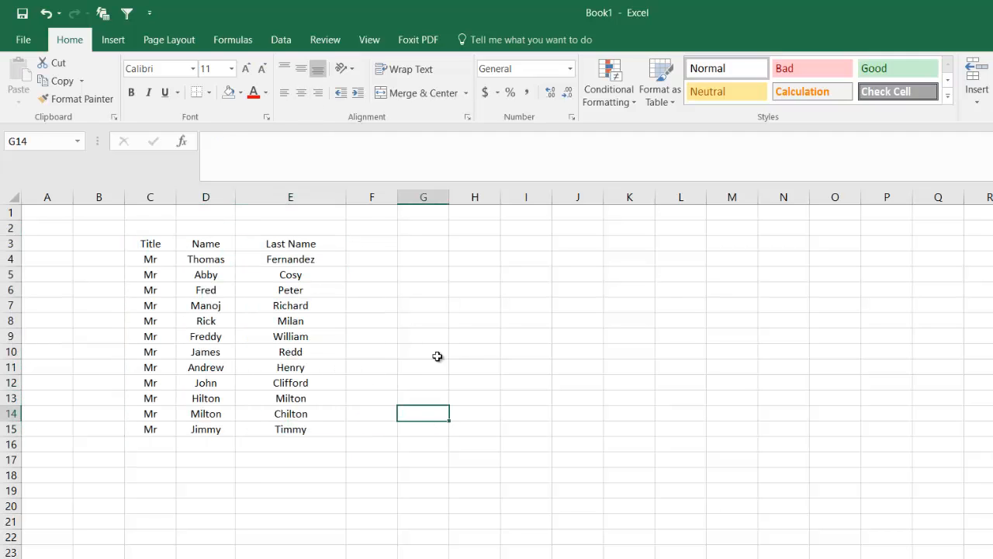
mouse_move(212, 259)
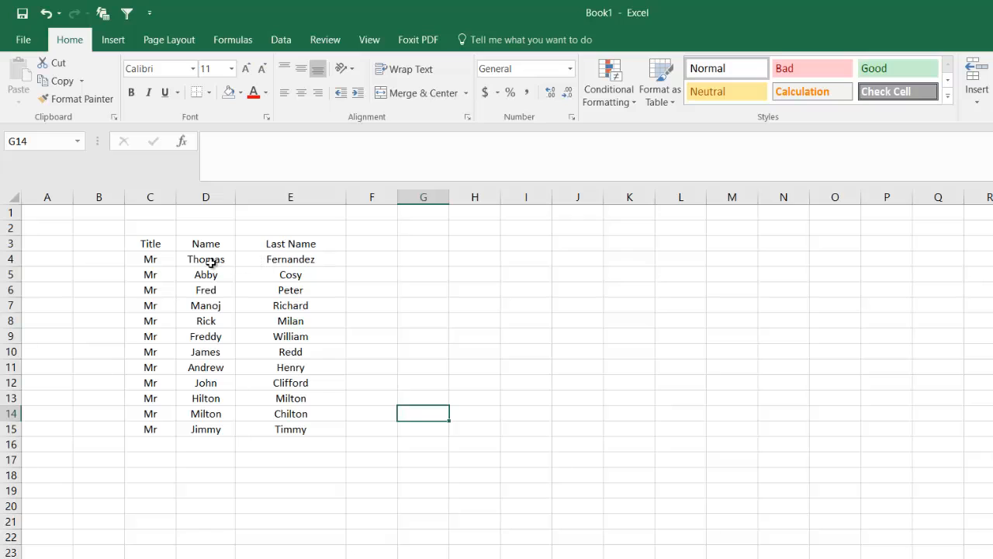
left_click(205, 258)
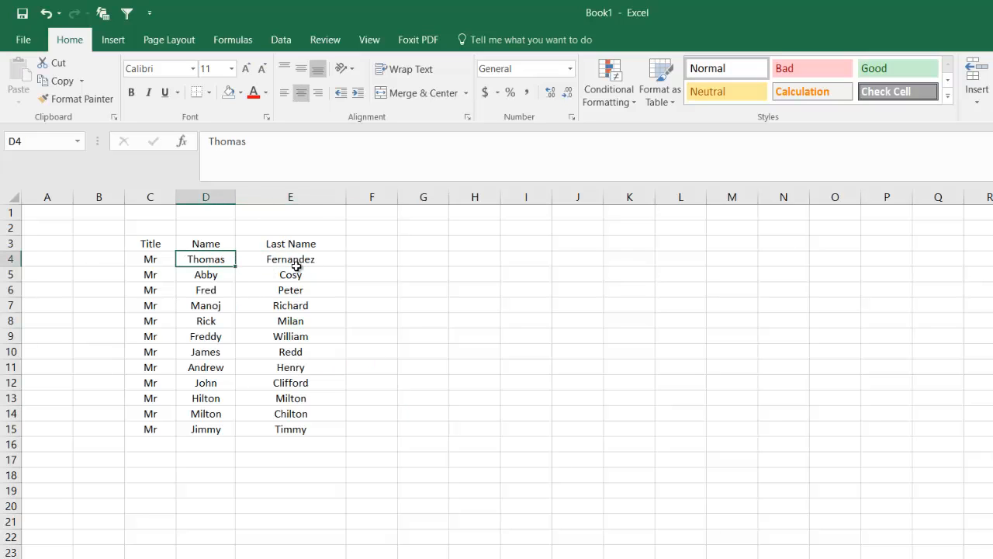
mouse_move(260, 324)
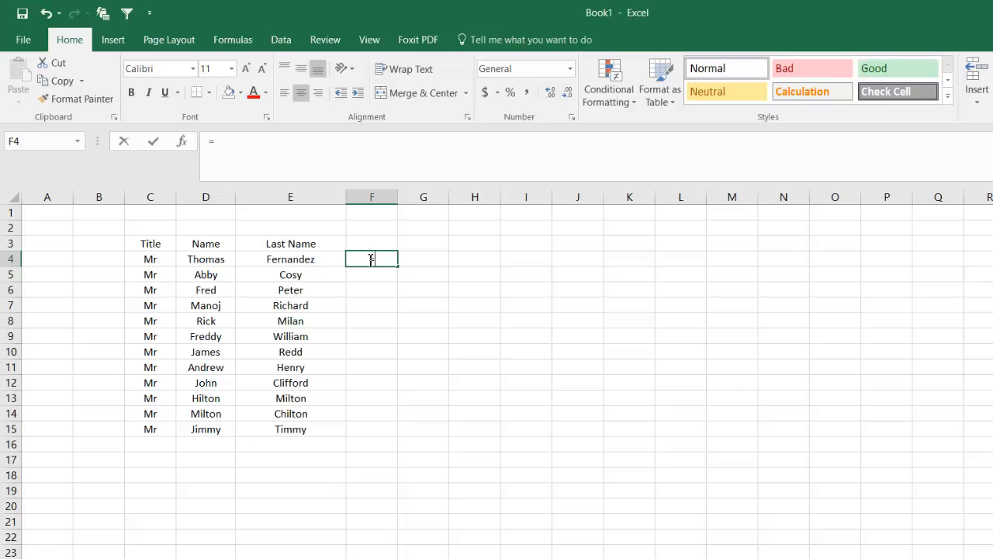
Step: Type =concat into F4 to begin the CONCAT function
type("=concat")
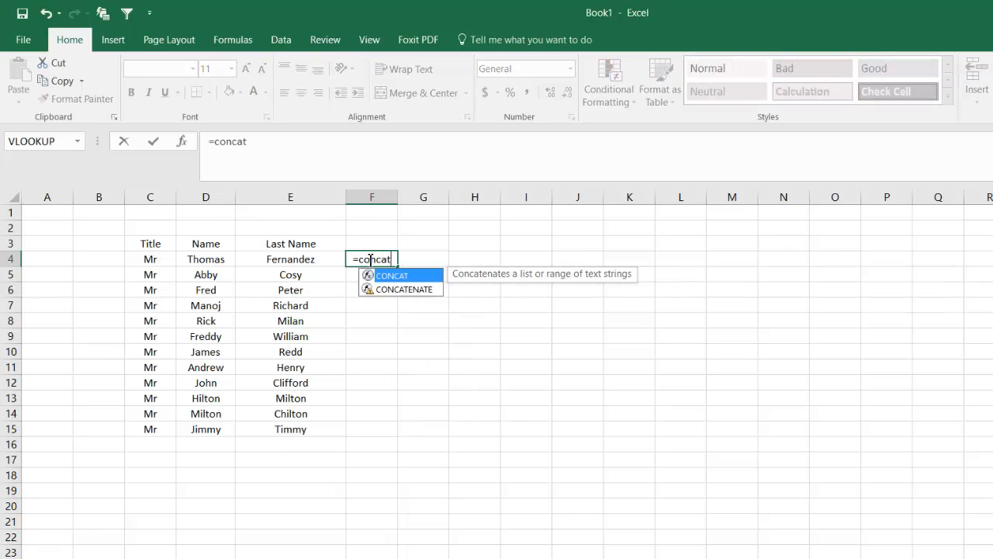
mouse_move(395, 291)
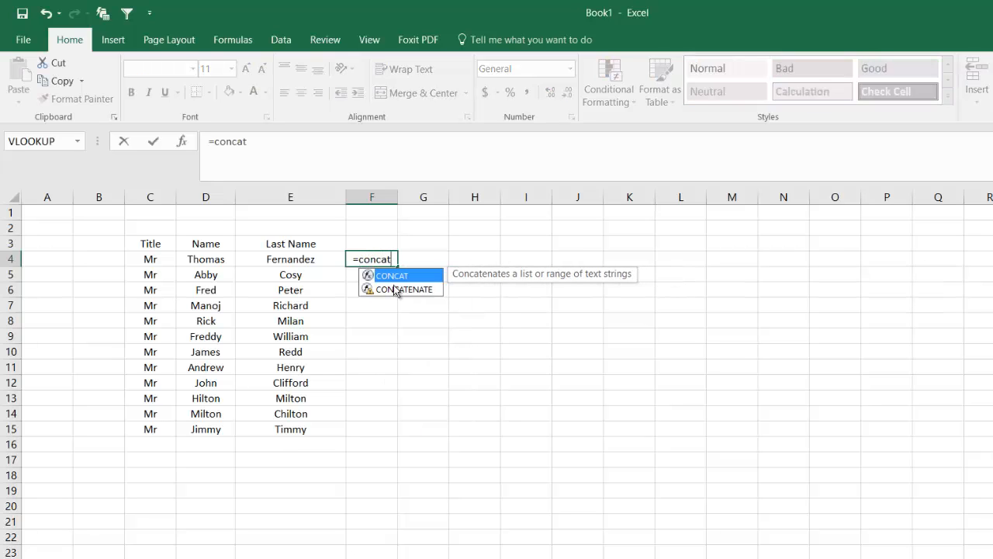
mouse_move(406, 296)
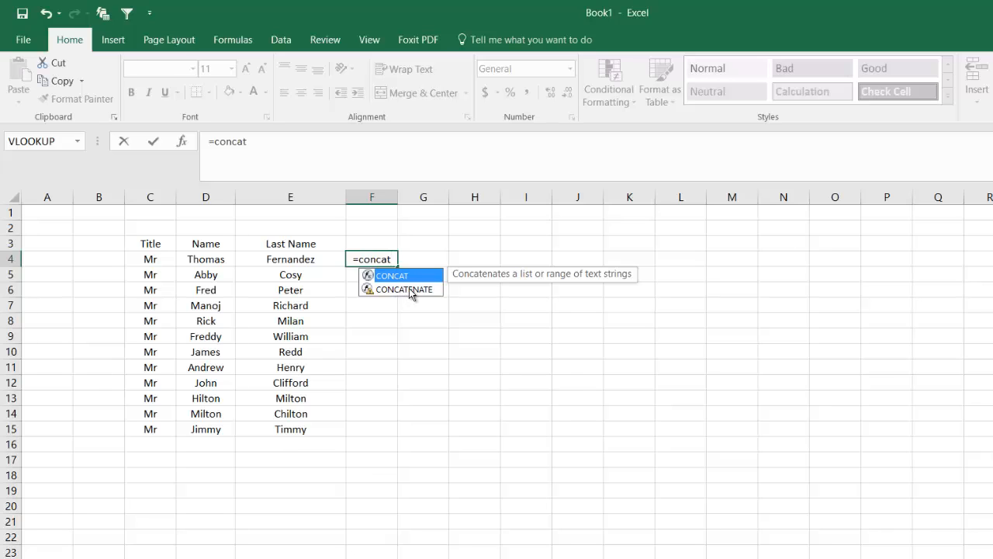
mouse_move(403, 291)
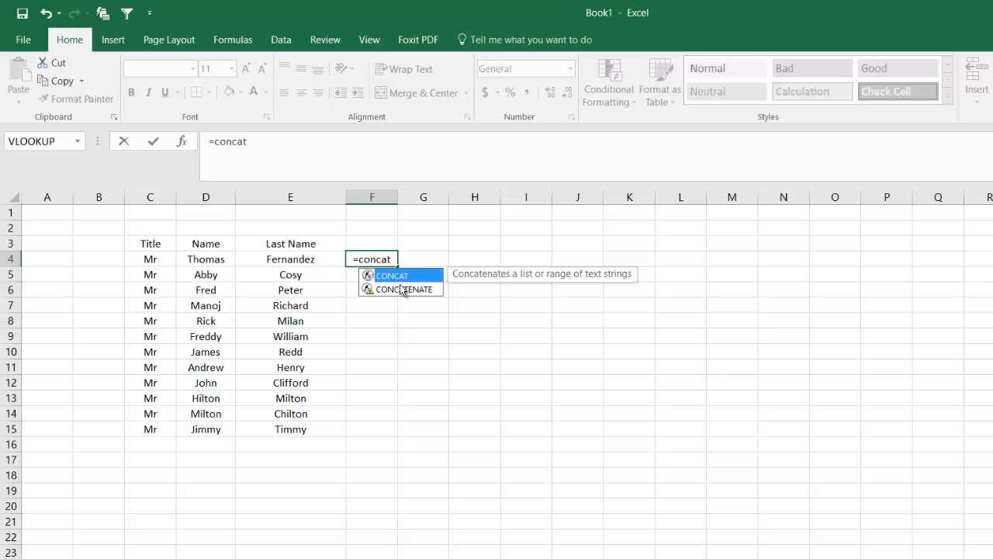
mouse_move(411, 298)
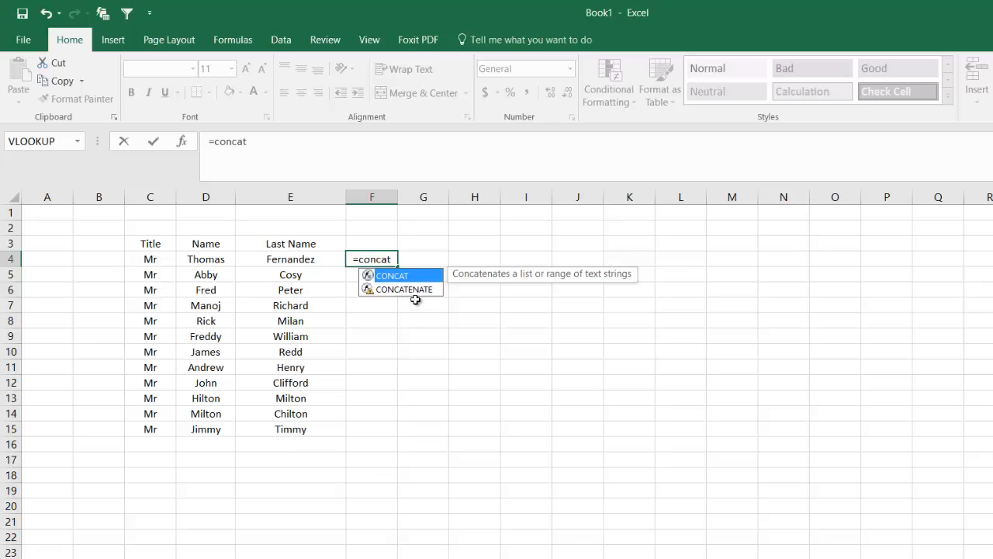
mouse_move(404, 293)
type("(")
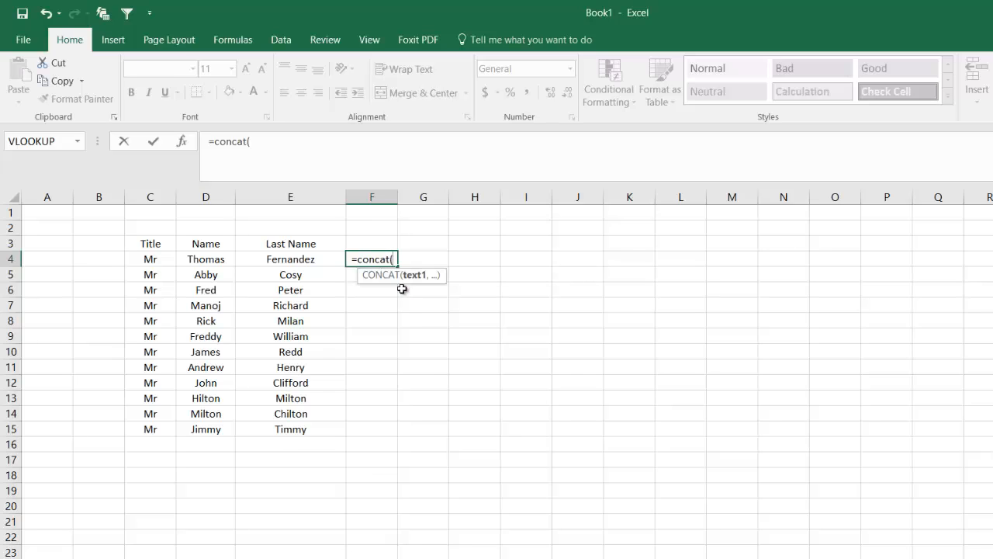
mouse_move(402, 284)
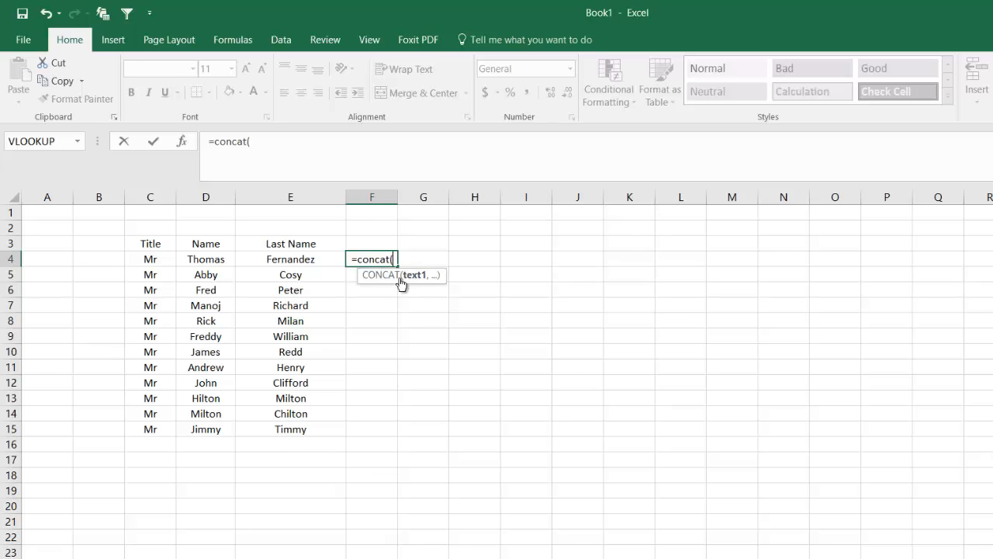
Step: Complete =CONCAT(D4&E4) in F4 so it shows 'ThomasFernandez'
left_click(206, 258)
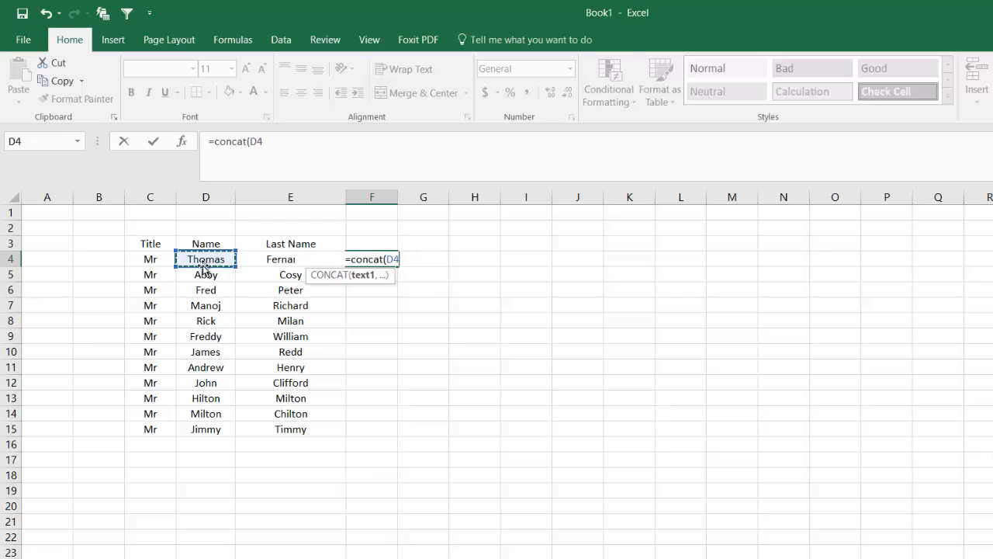
left_click(291, 259)
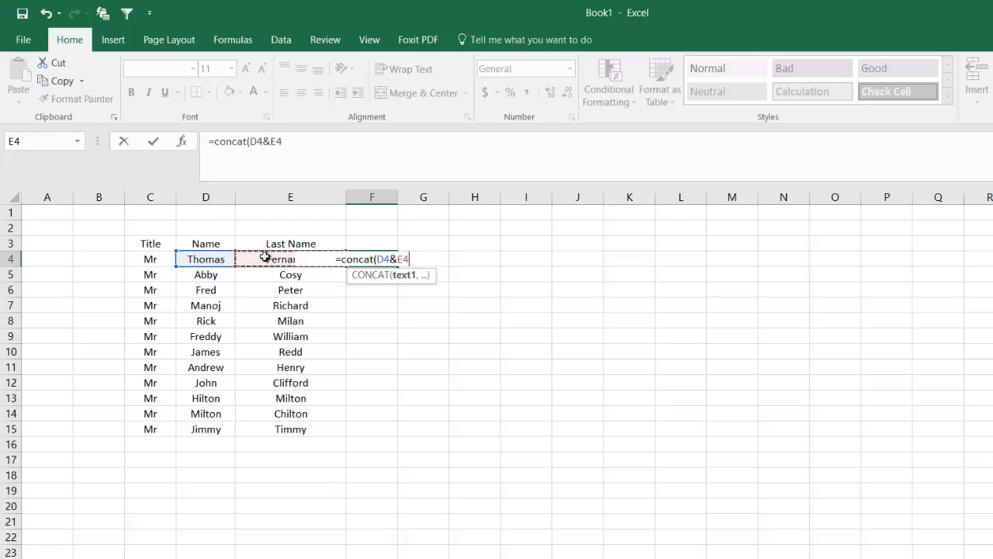
type(")")
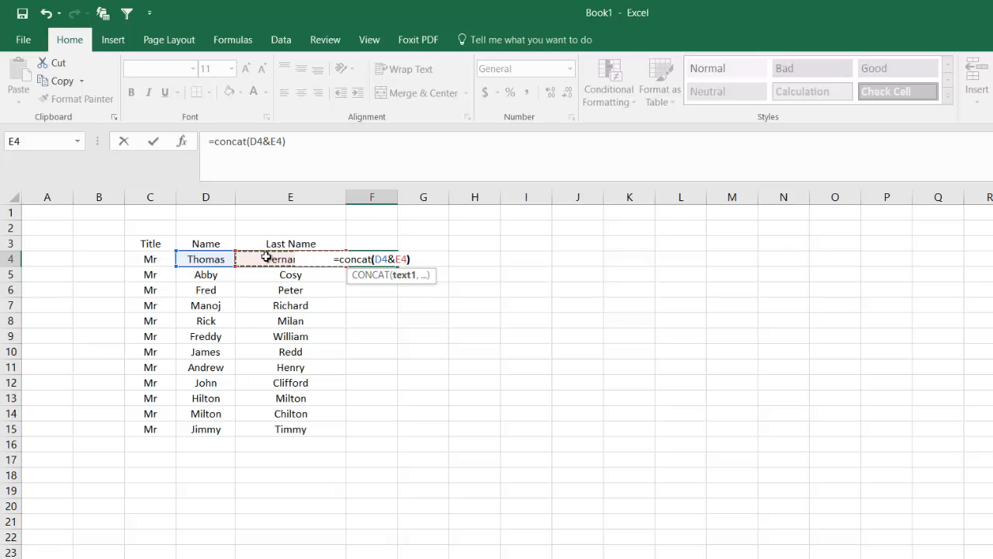
key("Return")
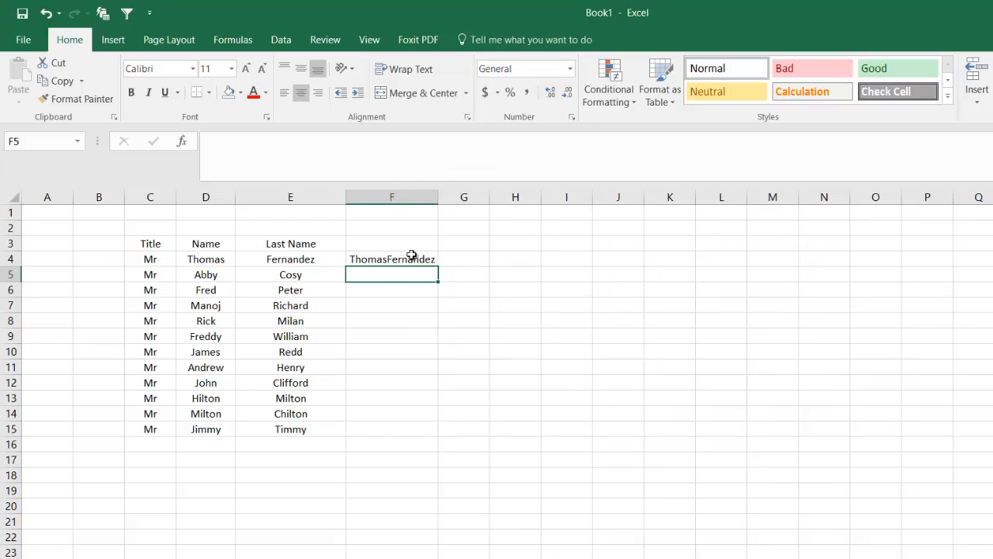
Step: Inspect the joined-name formulas and cells in column F
left_click(391, 259)
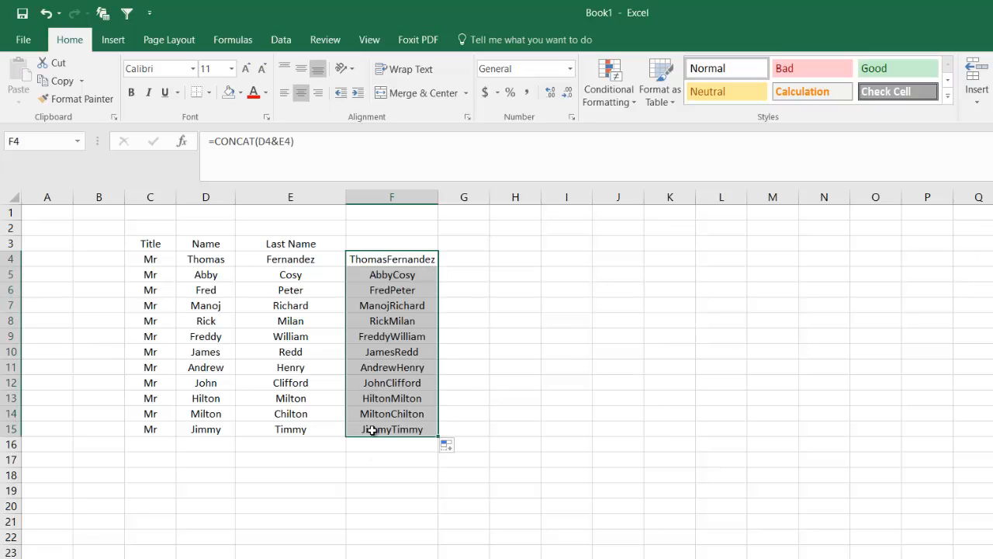
left_click(392, 289)
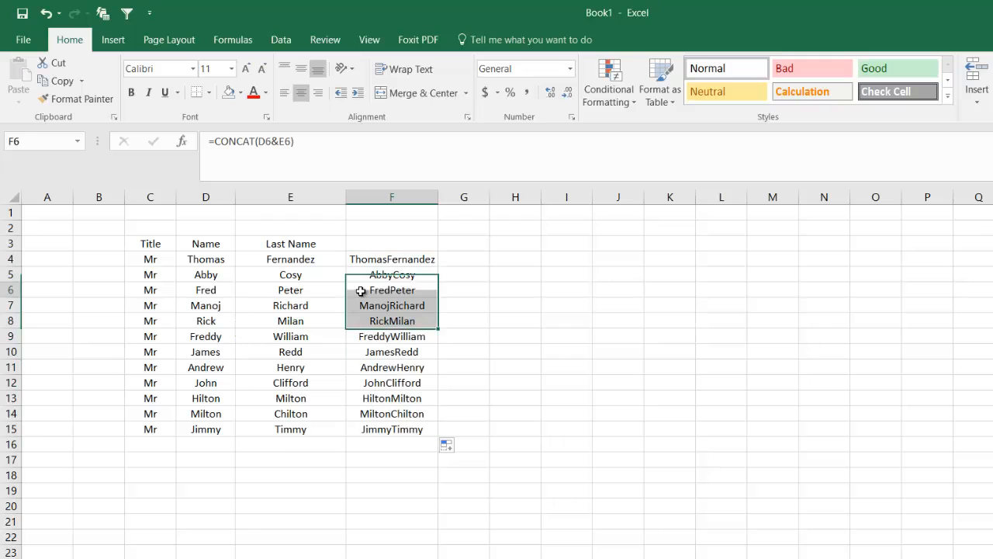
left_click(291, 398)
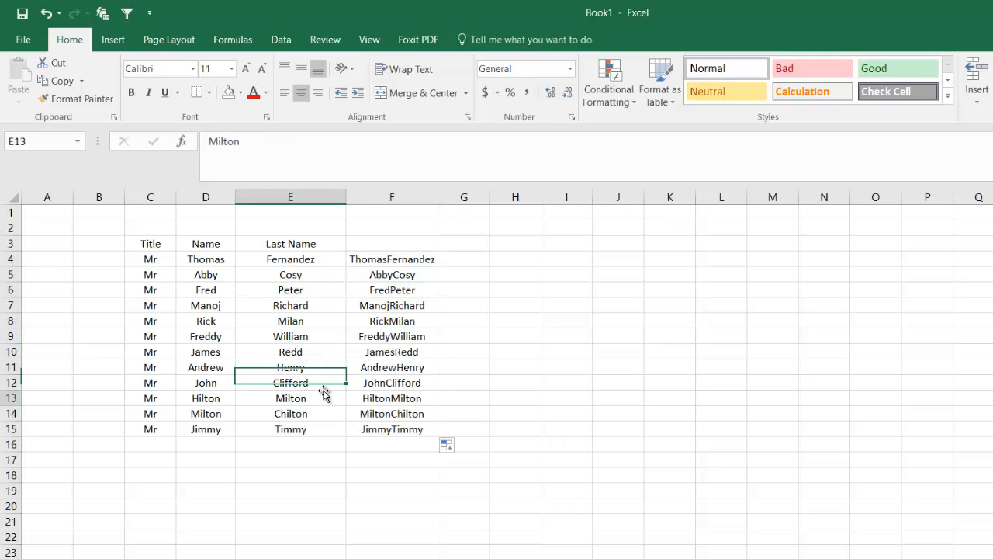
left_click(392, 336)
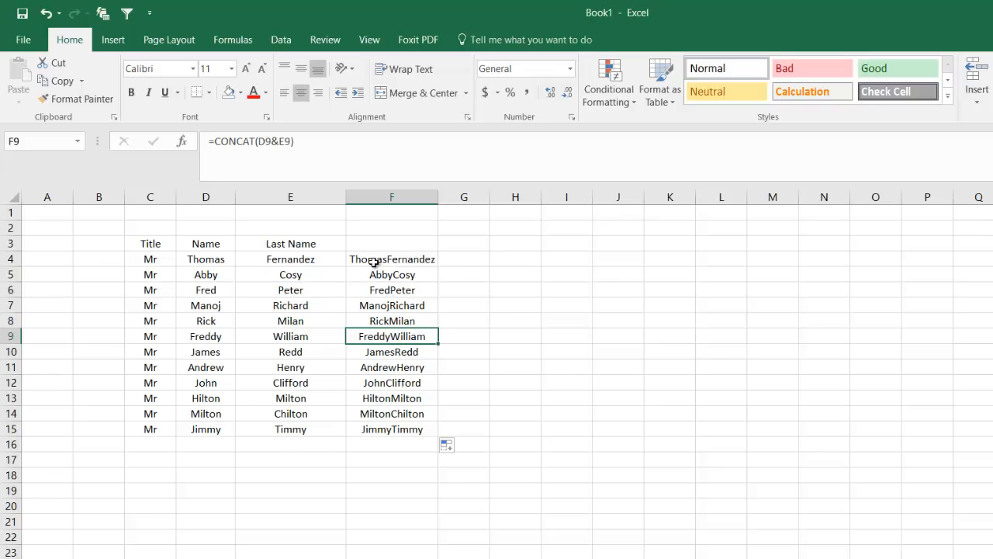
left_click(391, 258)
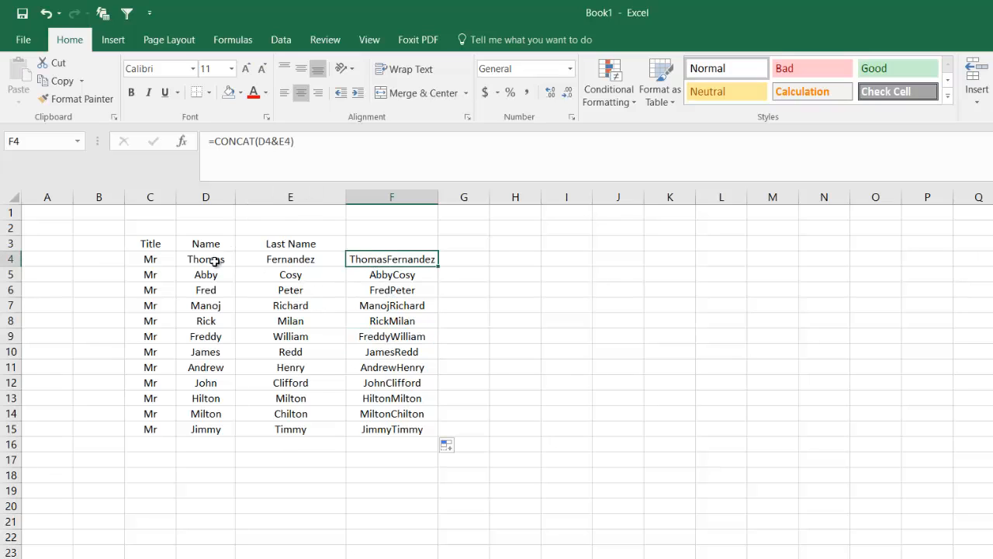
left_click(290, 258)
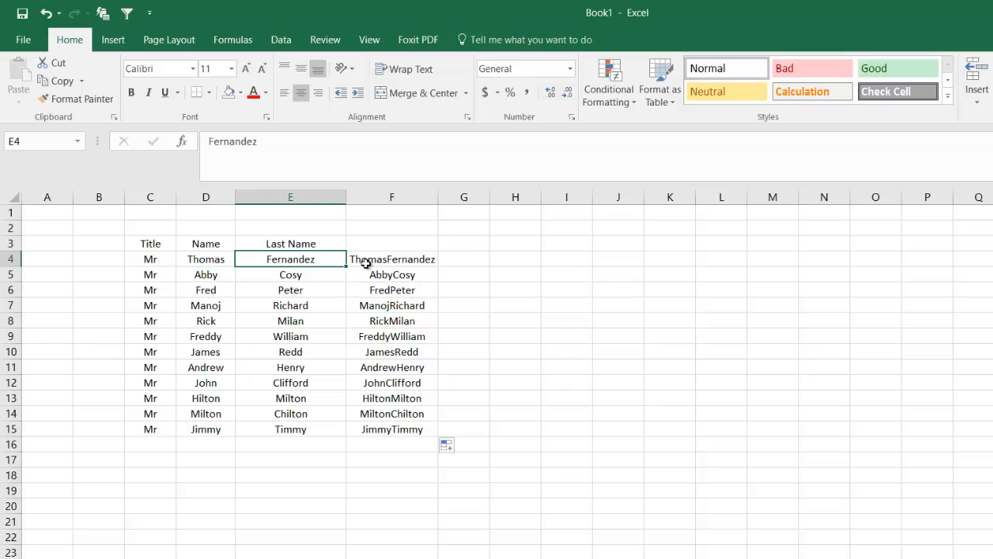
left_click(391, 243)
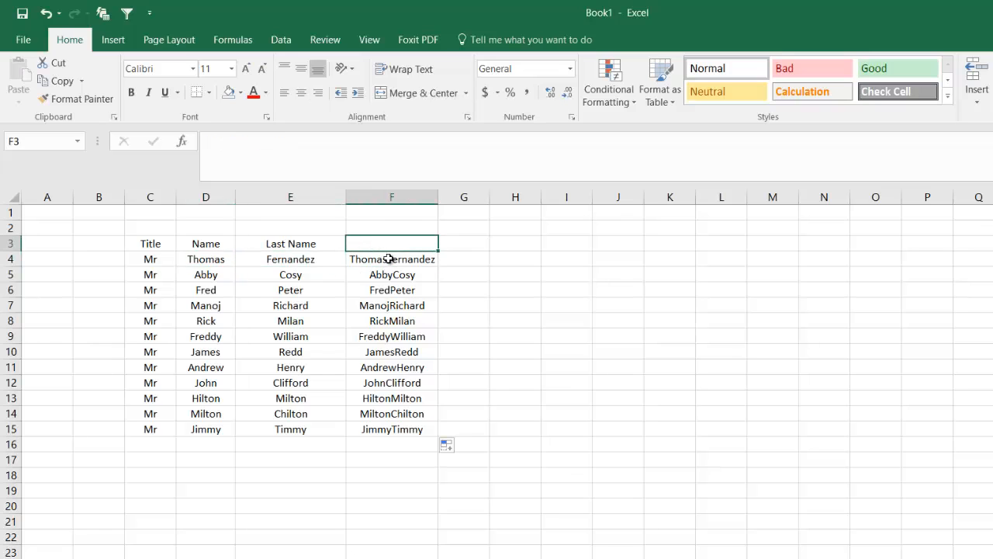
left_click(391, 259)
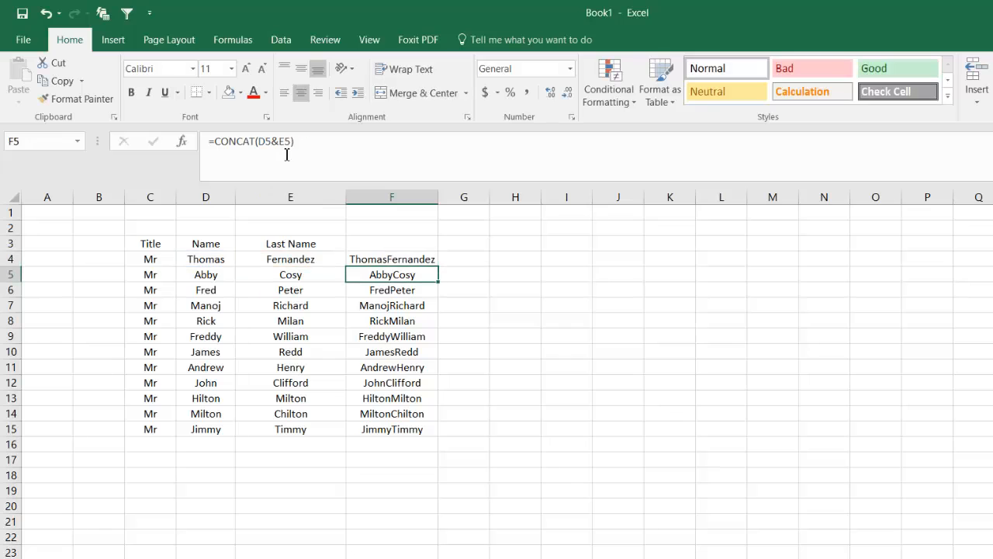
left_click(392, 258)
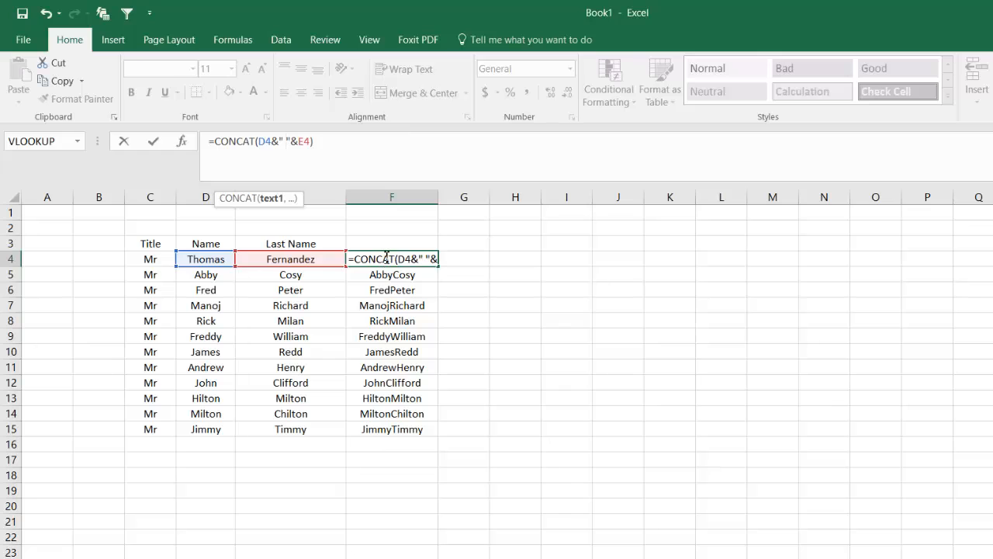
key("Return")
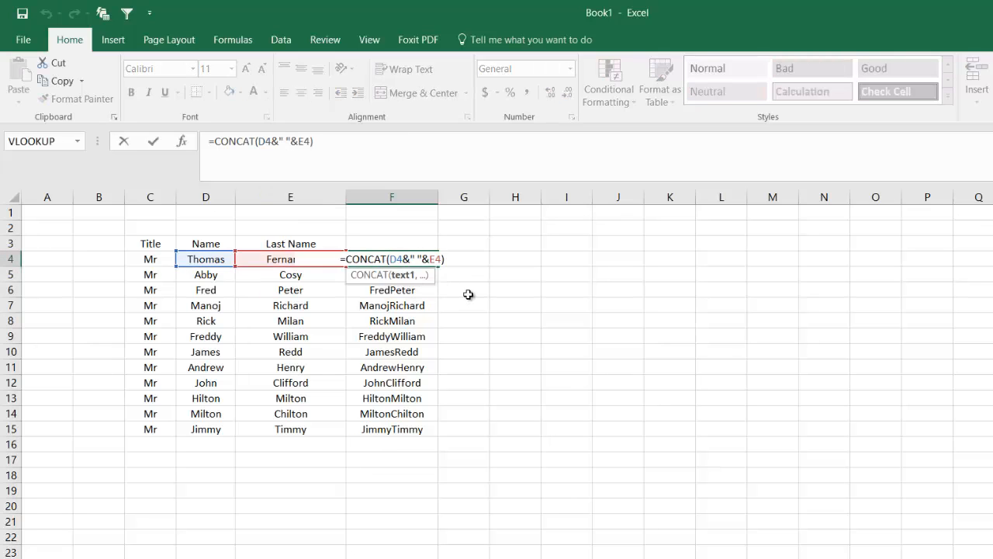
key("Return")
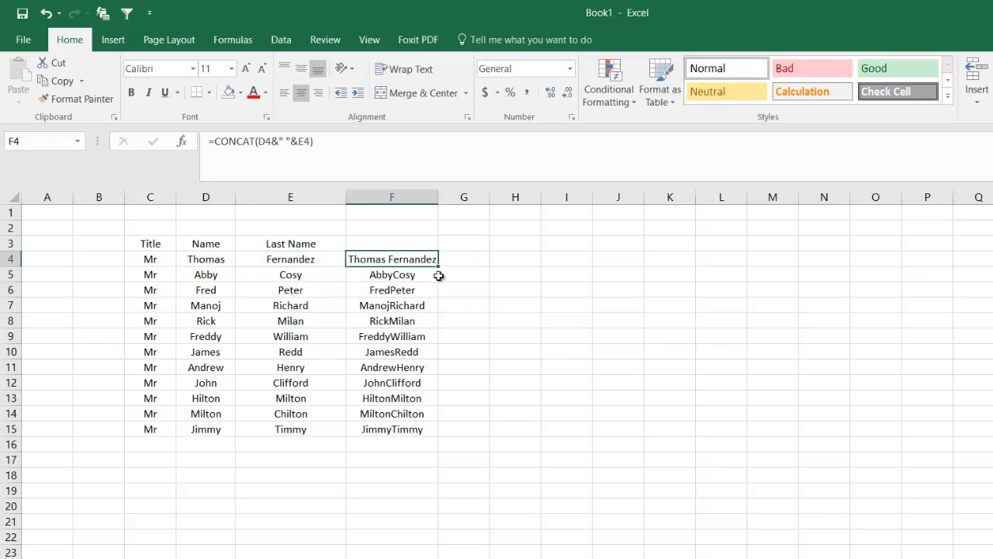
mouse_move(440, 270)
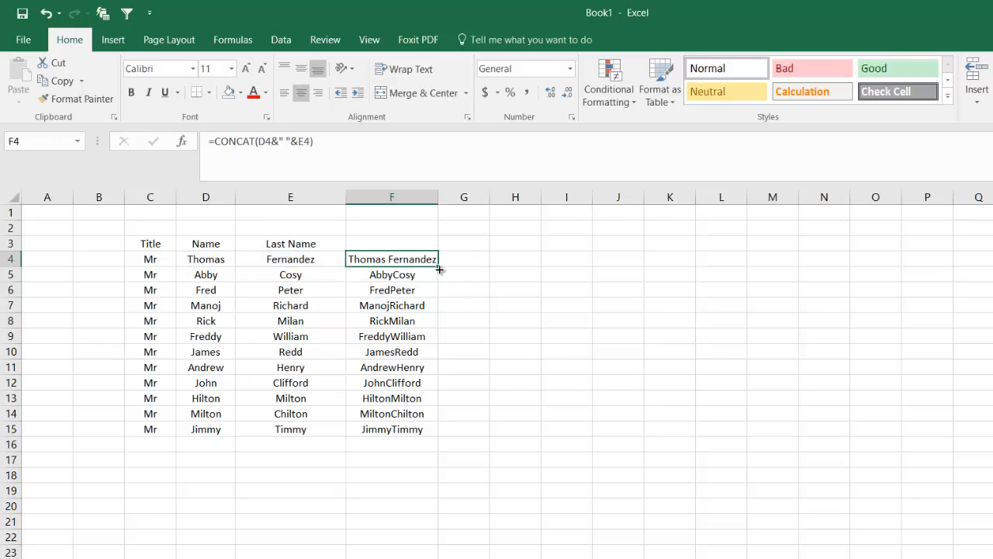
Step: Fill the spaced-name formula down to F15 and check rows 6, 10 and 15
left_click_drag(438, 269, 439, 429)
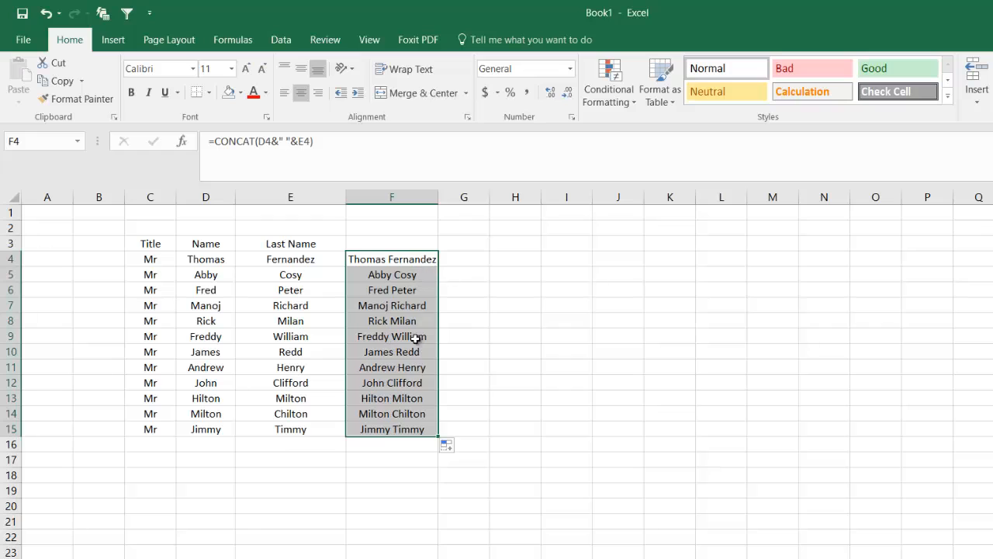
left_click(391, 289)
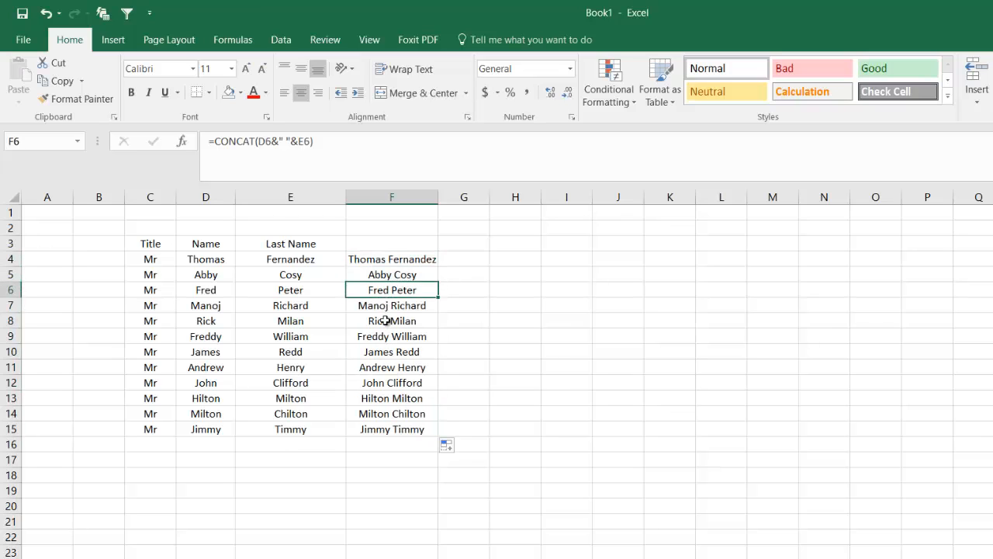
left_click(391, 352)
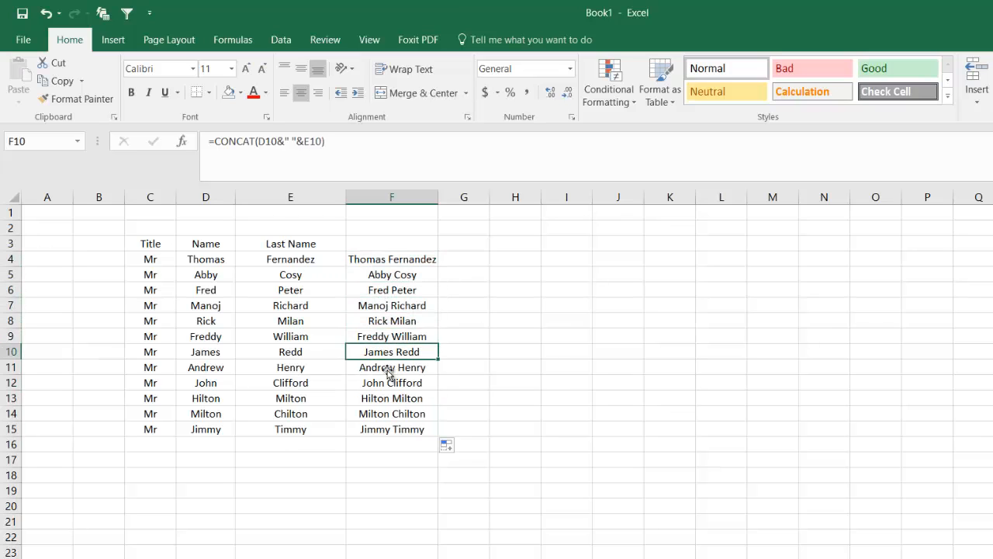
left_click(392, 429)
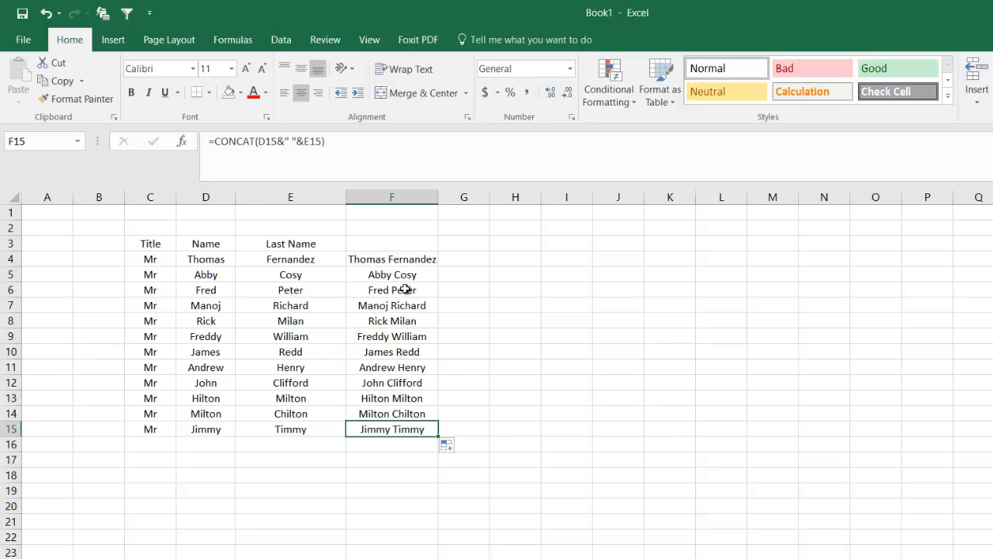
left_click_drag(150, 258, 290, 259)
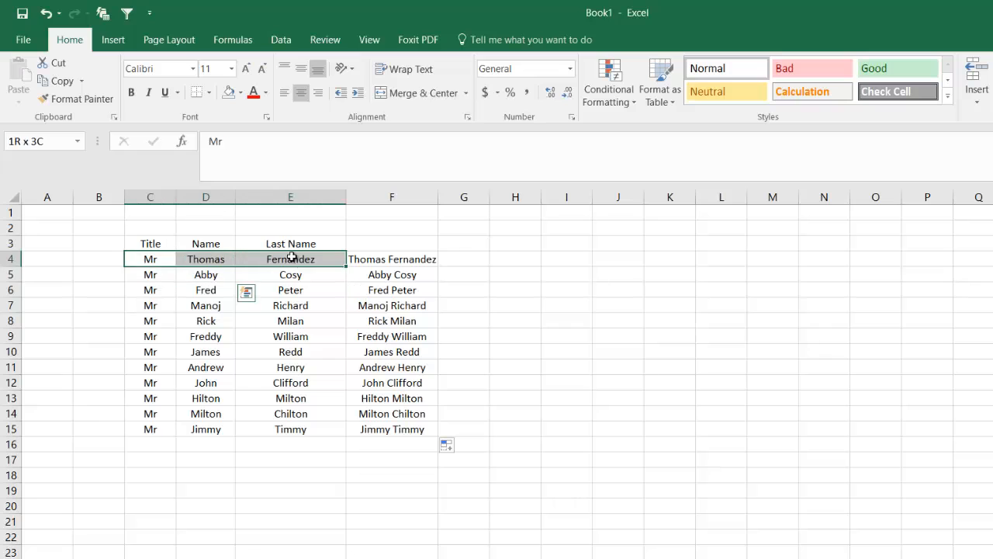
Step: Enter =CONCAT(C4&D4&E4) in G4, widen column G and fill it down
left_click(464, 258)
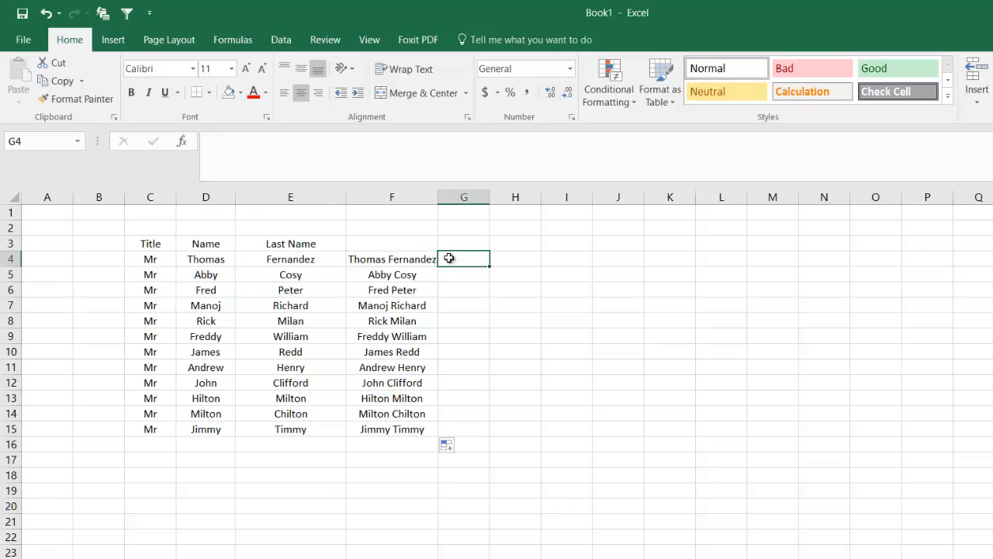
type("=concat(")
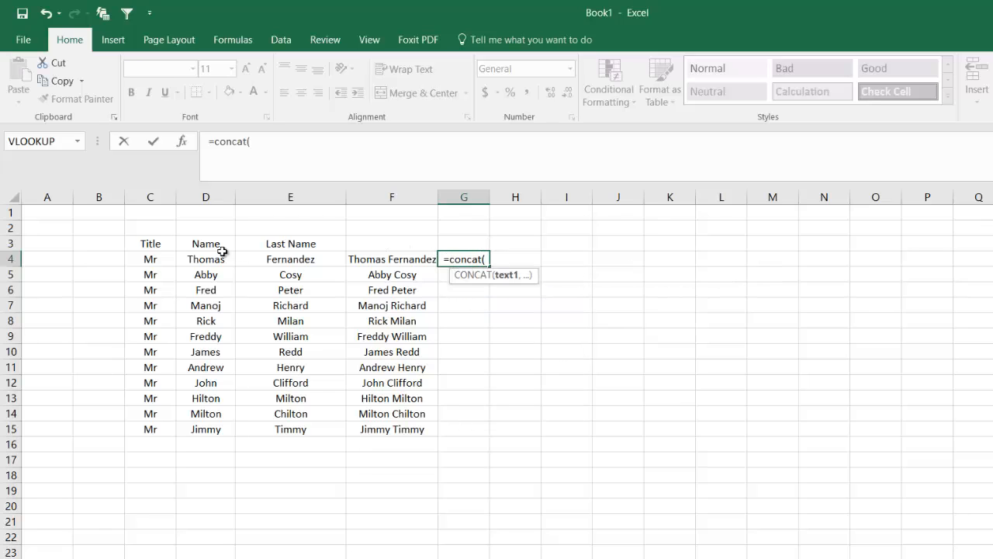
left_click(150, 258)
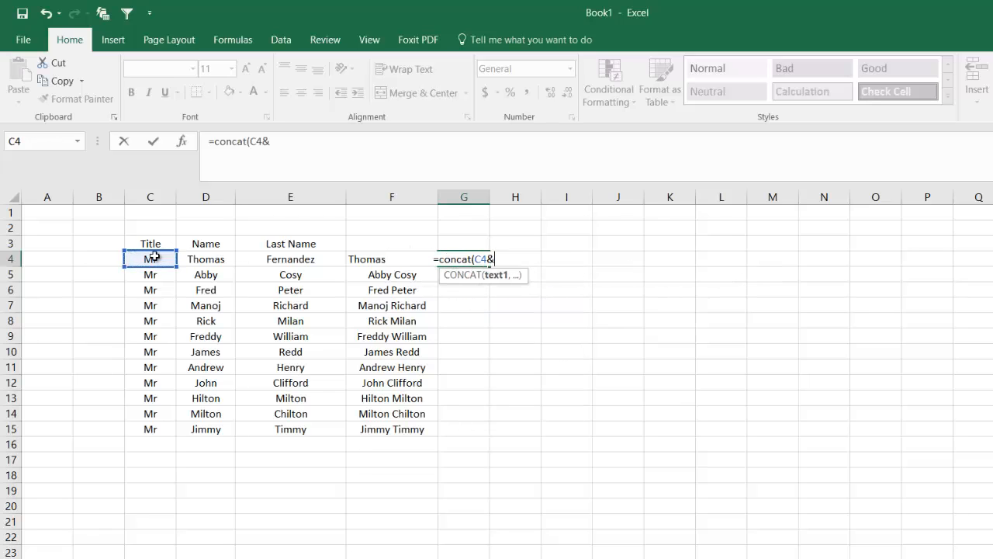
left_click(206, 258)
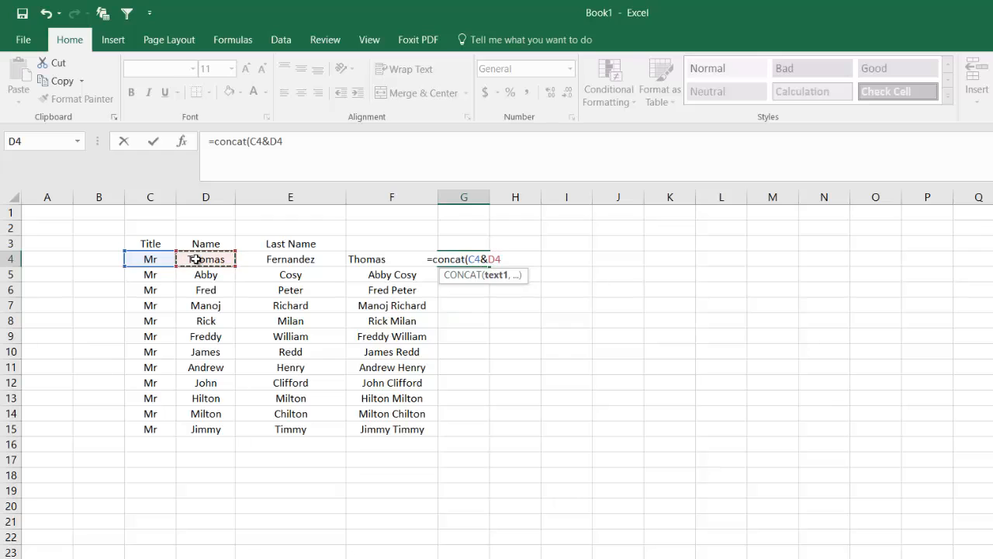
left_click(290, 258)
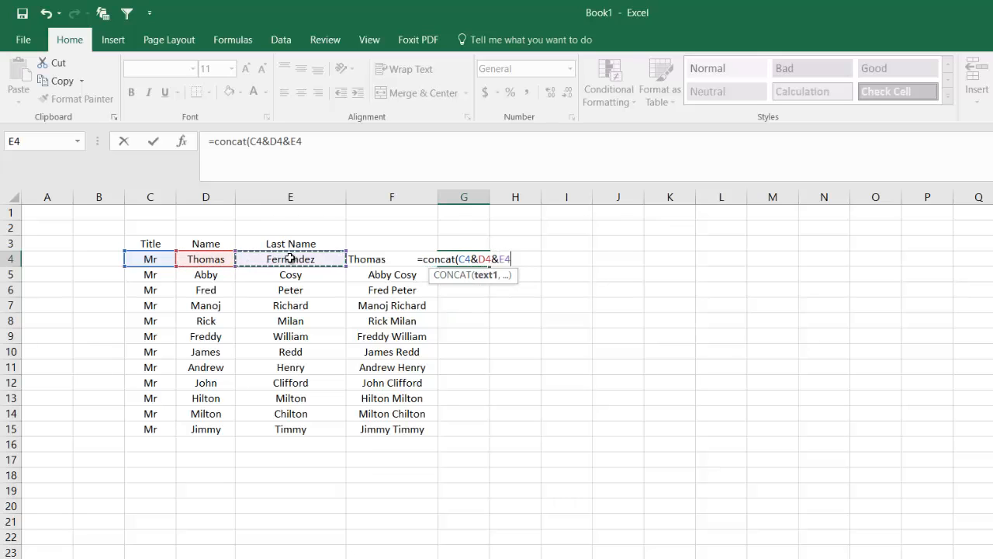
key("Return")
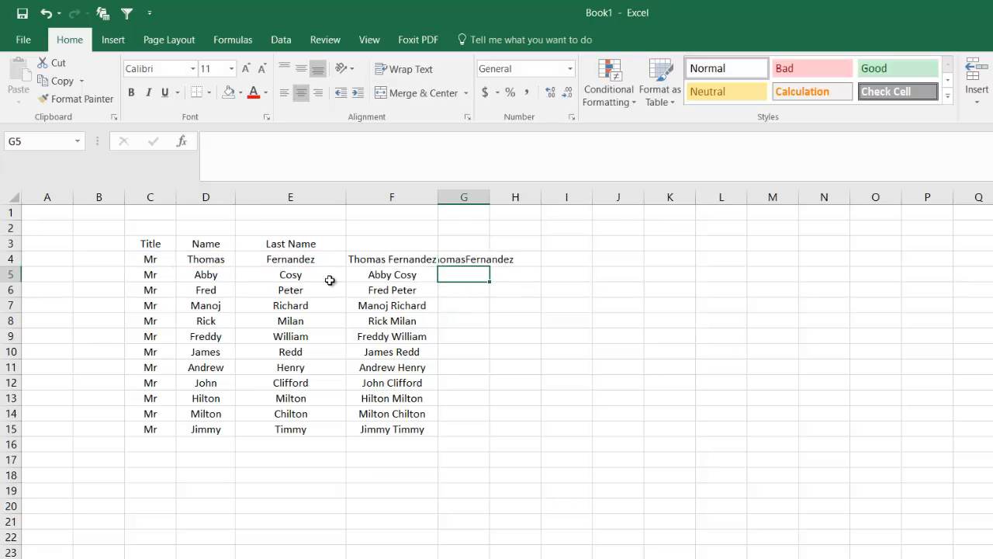
left_click(491, 196)
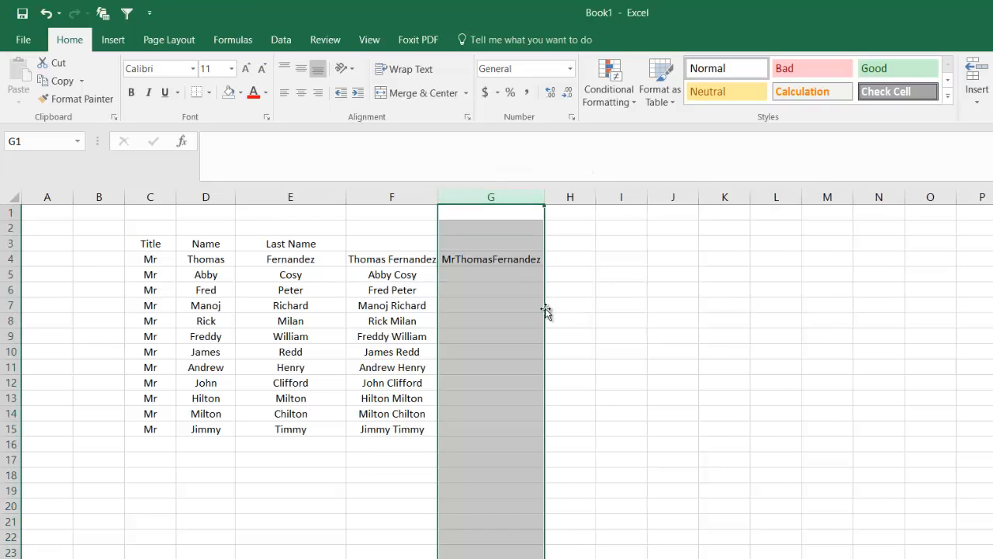
left_click(491, 258)
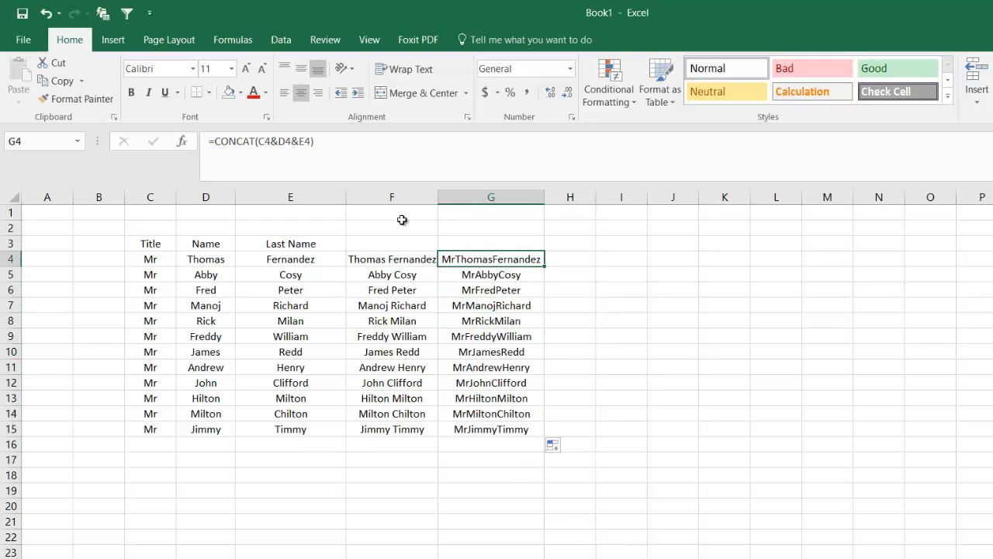
Step: Revise G4 to =CONCAT(C4&" "&D4&" "&E4) and fill it down to G15
left_click(276, 142)
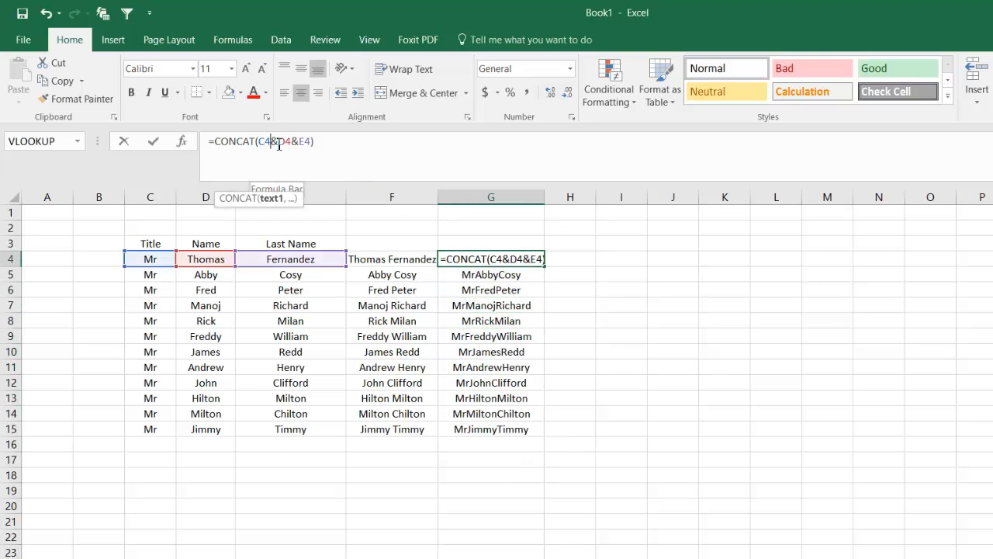
type("&")
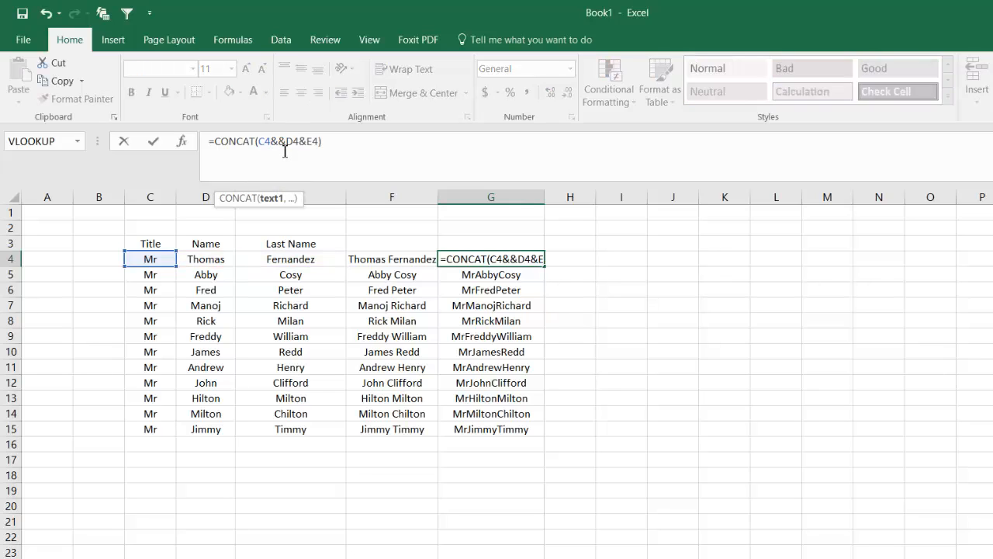
type("\" \"")
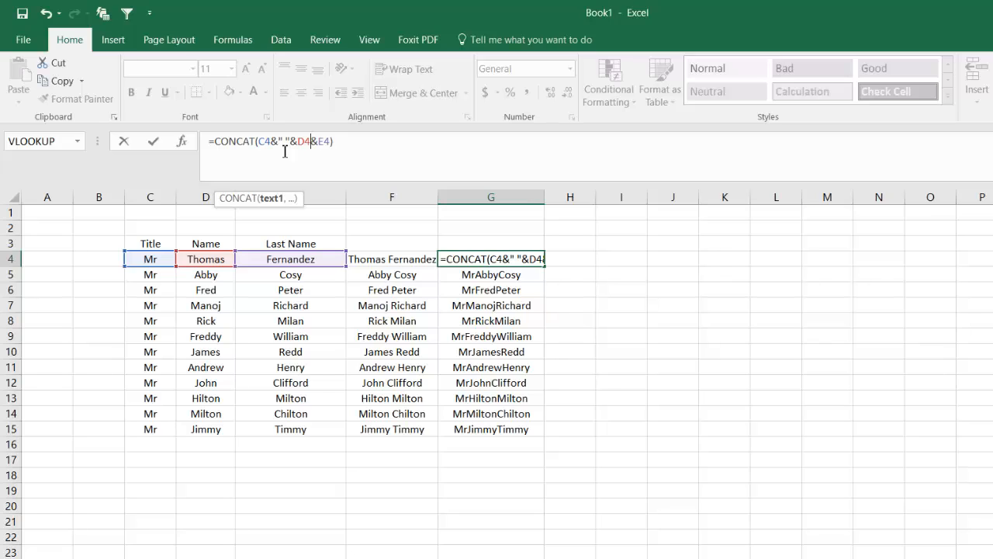
type("&")
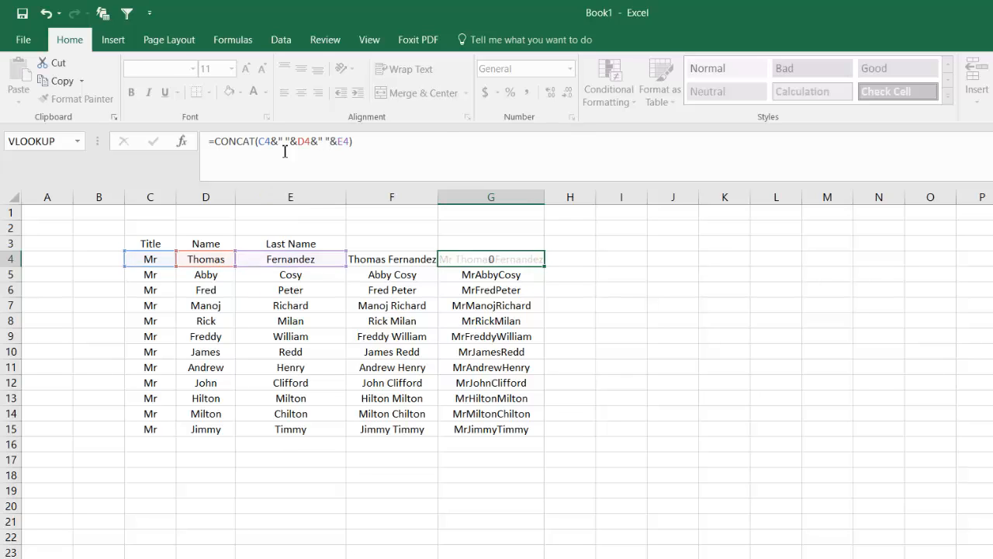
key("Return")
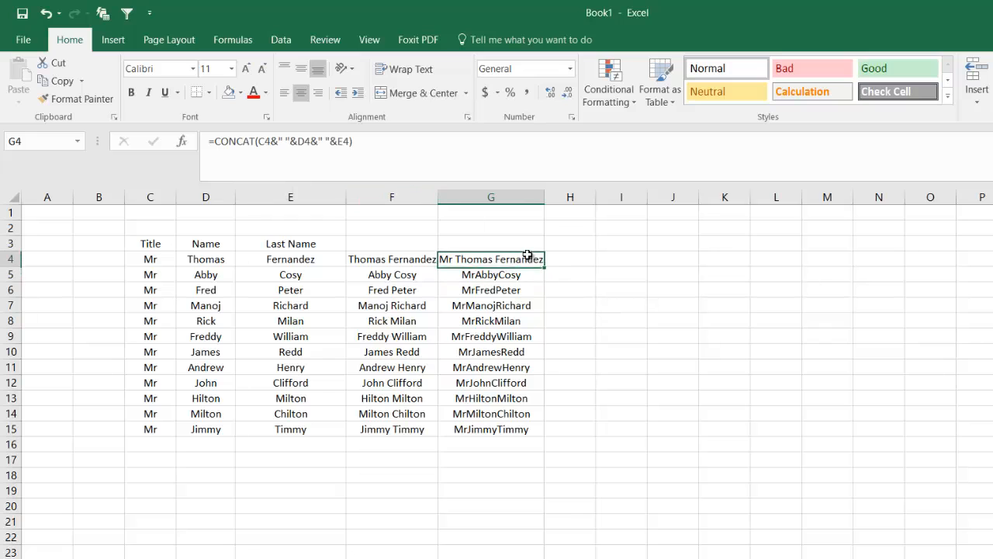
left_click_drag(544, 264, 543, 435)
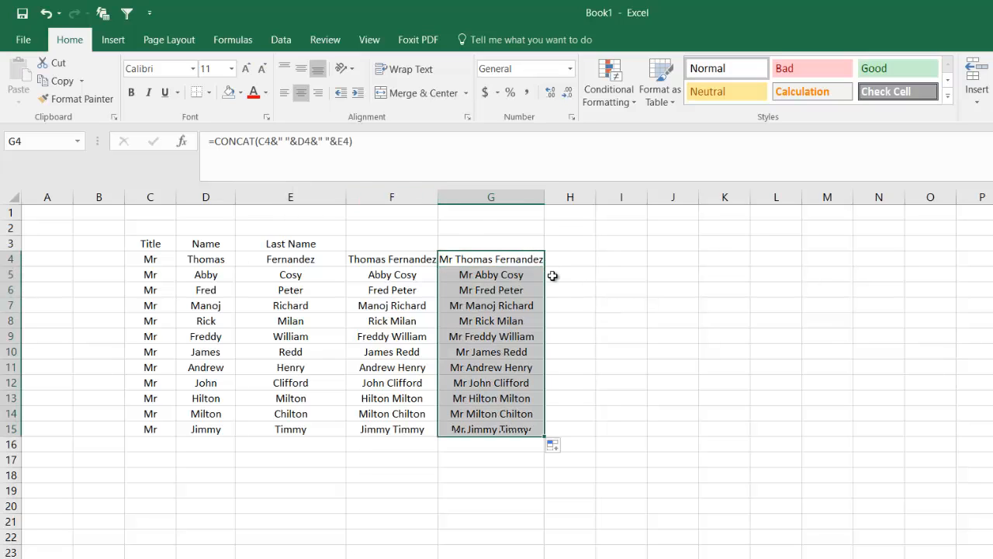
left_click(724, 305)
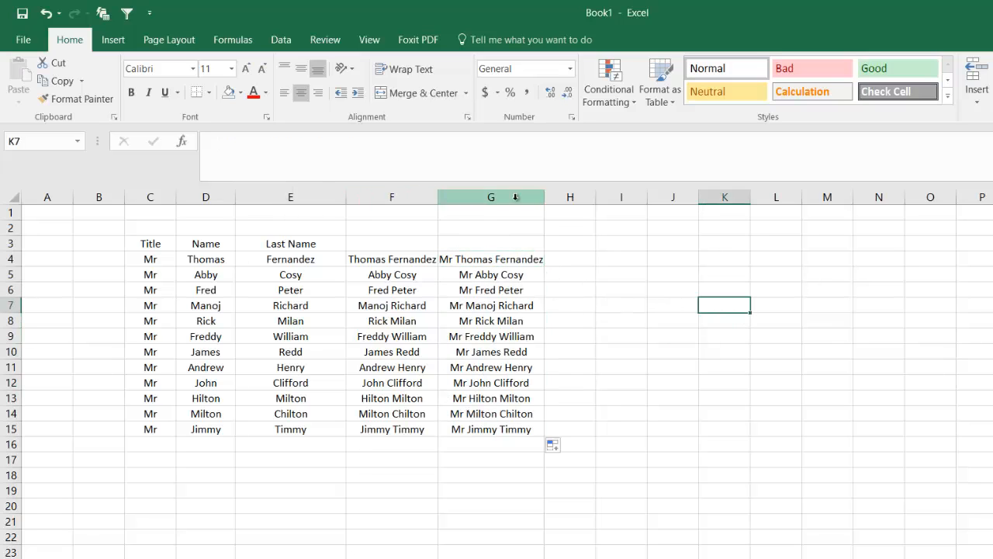